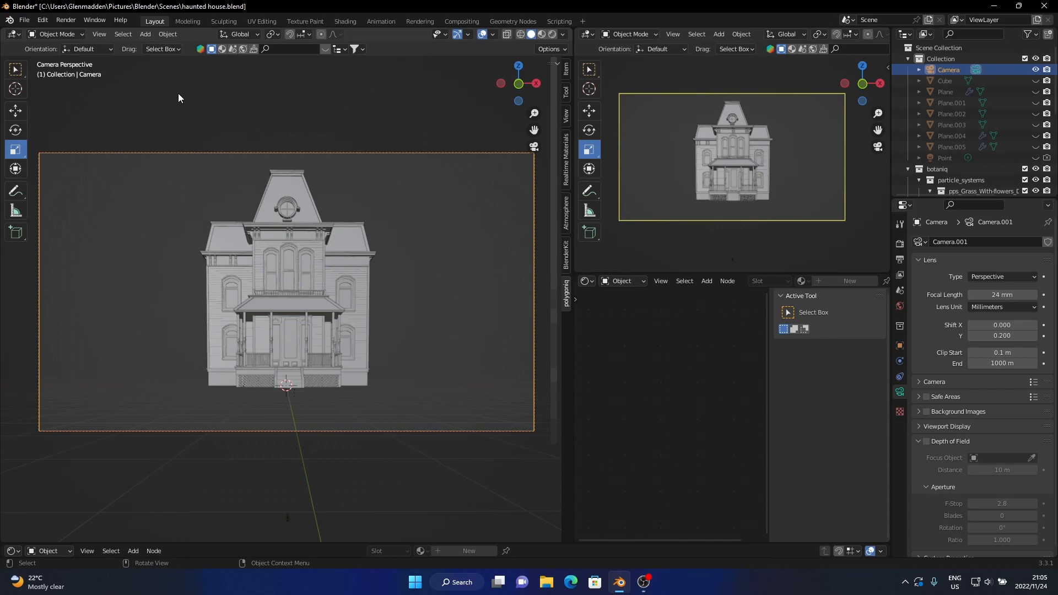
mouse_move(176, 102)
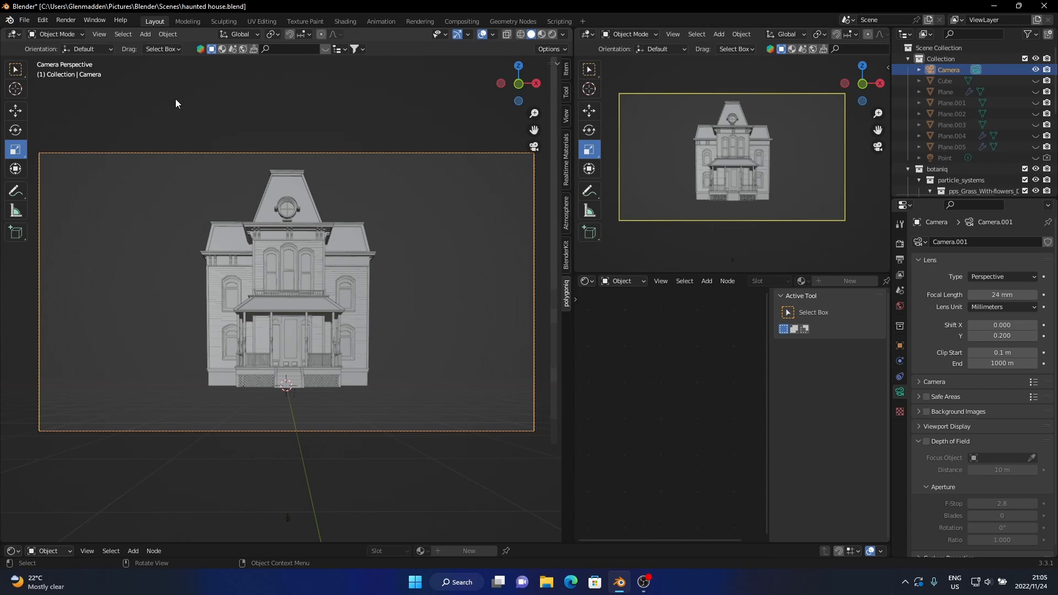
mouse_move(176, 102)
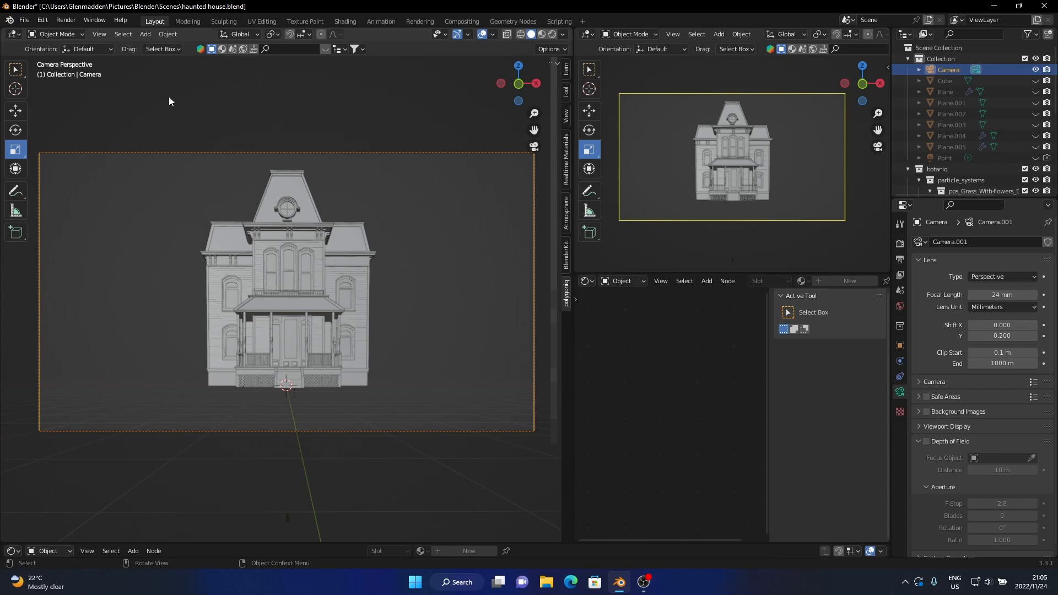
mouse_move(434, 98)
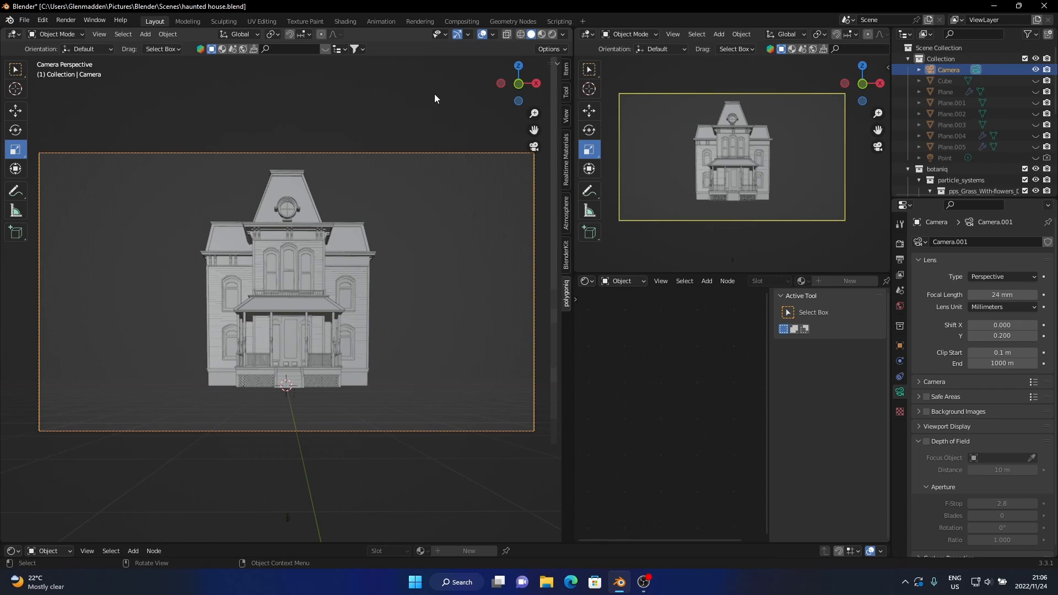
mouse_move(392, 173)
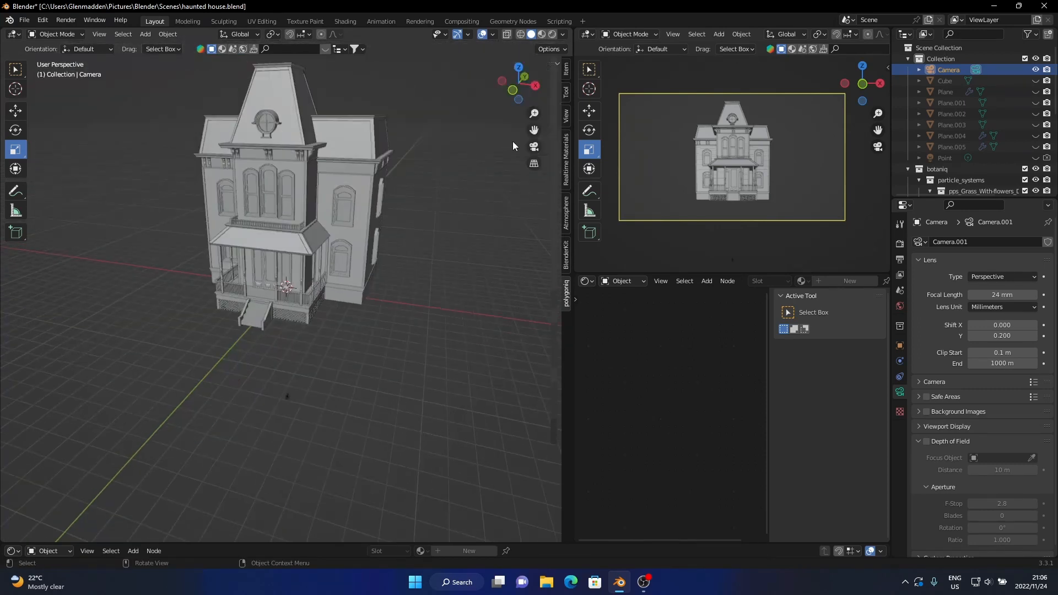
Step: From the camera view, scatter Botaniq grass variant With flowers (D) on the front ground plane
key("KP_0")
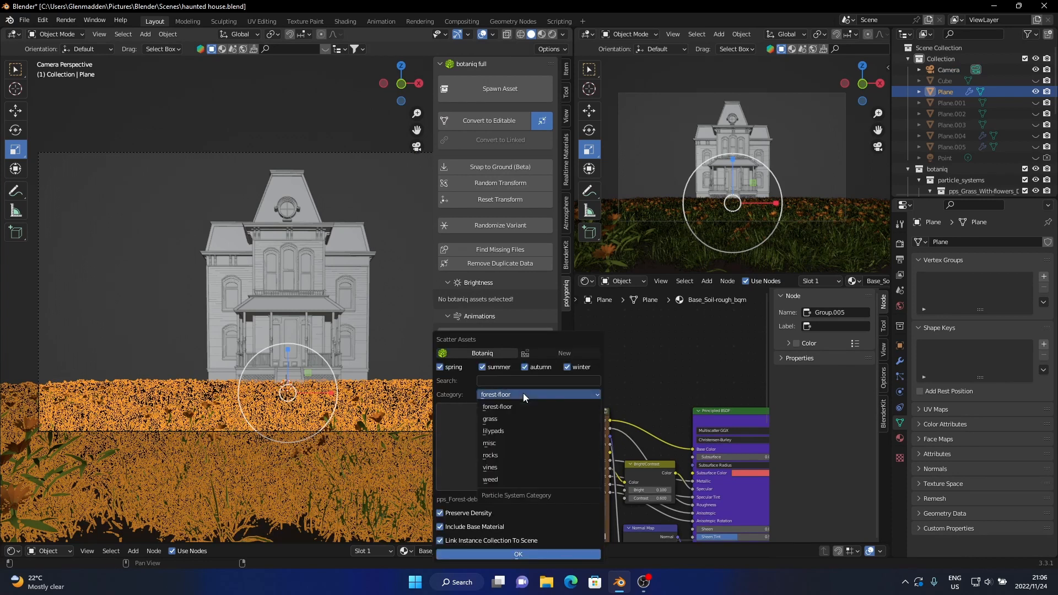
left_click(489, 419)
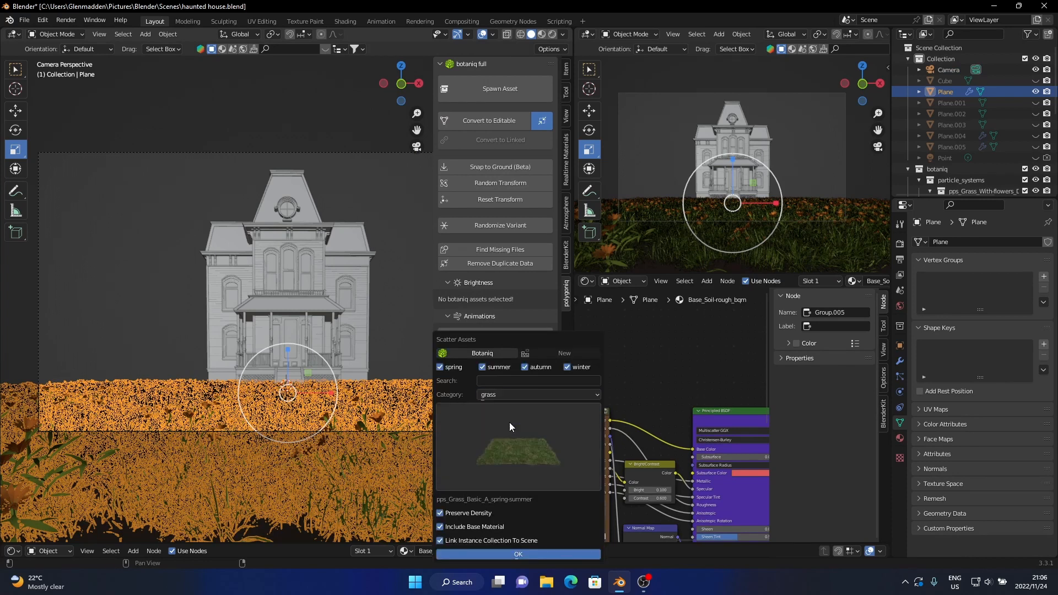
mouse_move(492, 450)
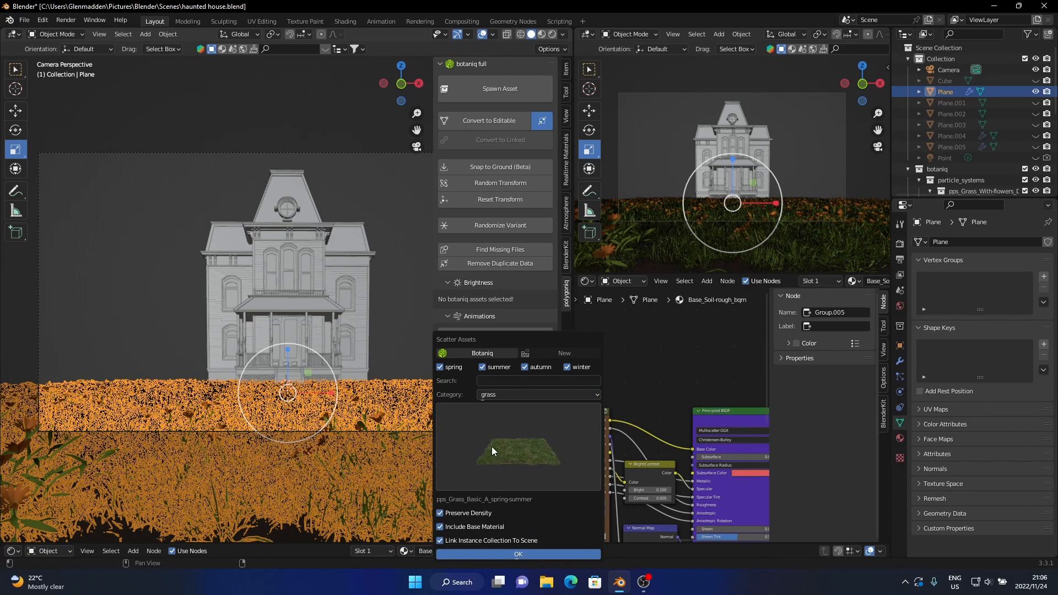
mouse_move(504, 459)
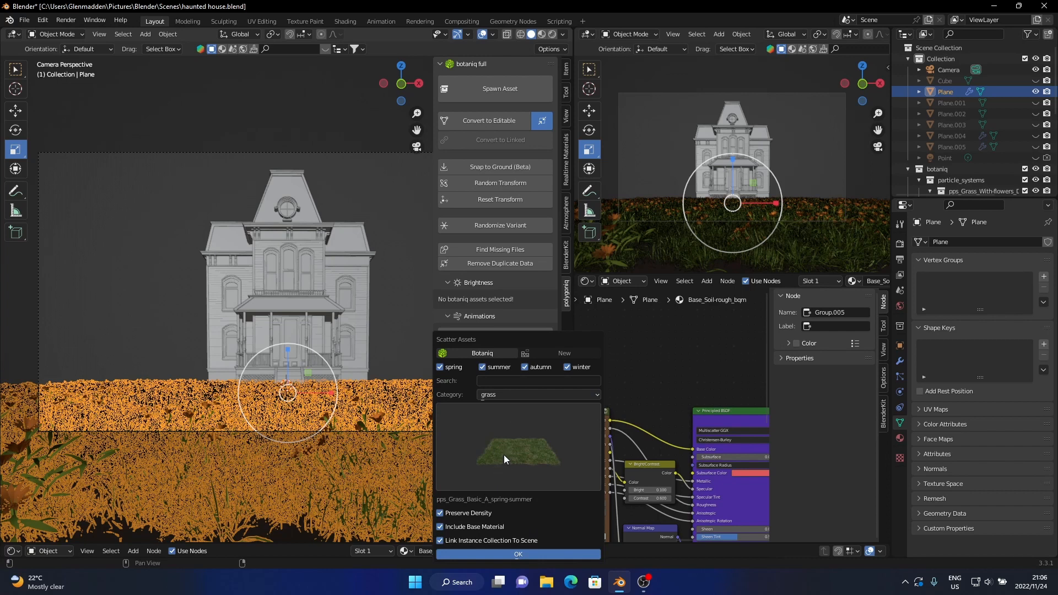
left_click(518, 449)
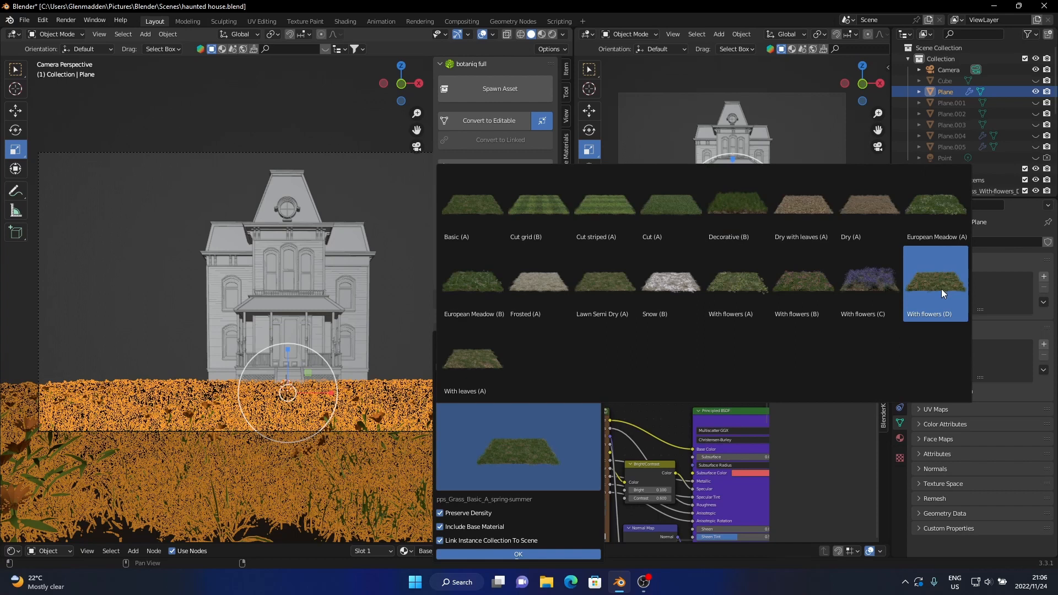
mouse_move(937, 289)
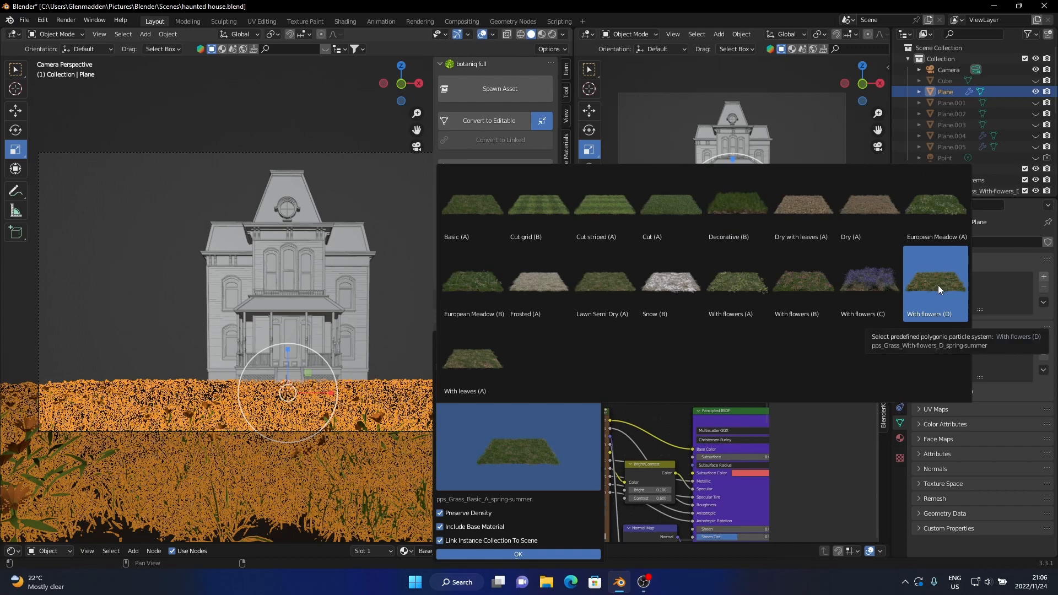
left_click(936, 280)
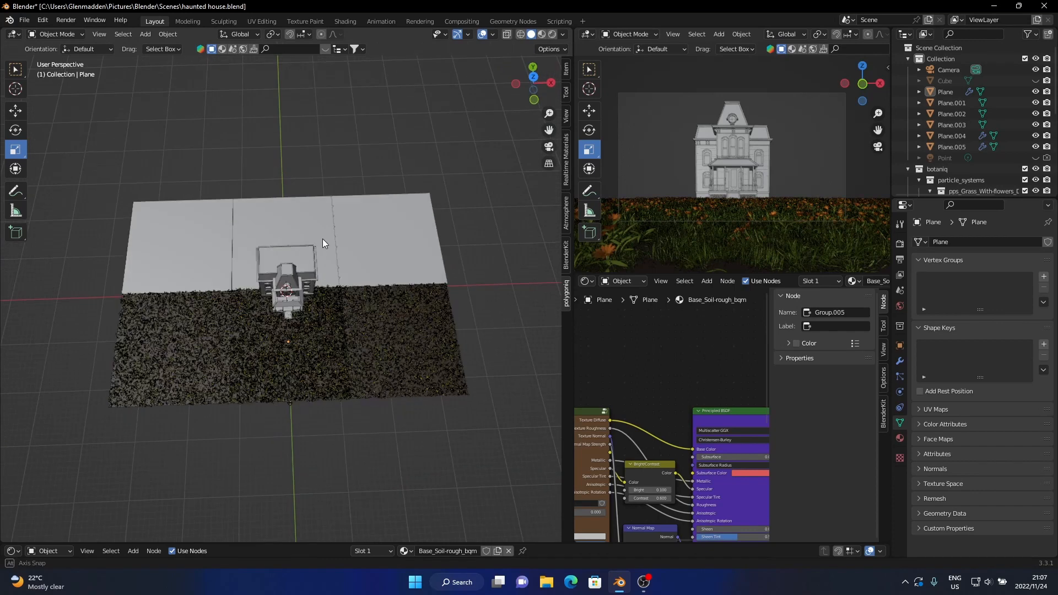
Step: Return to the camera view and preview the house in Rendered shading
left_click(547, 147)
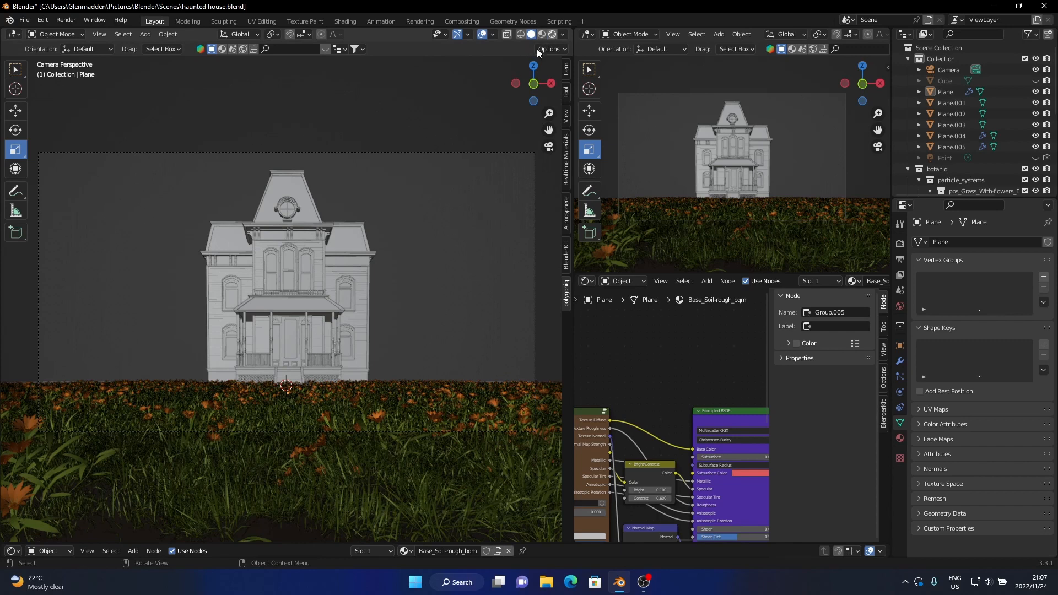
left_click(539, 34)
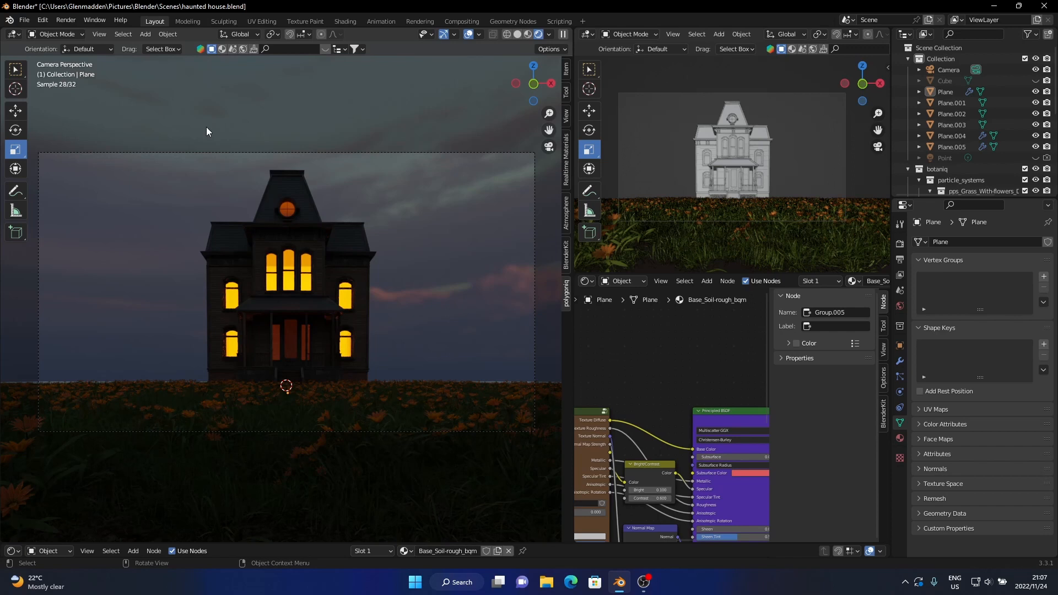
mouse_move(448, 64)
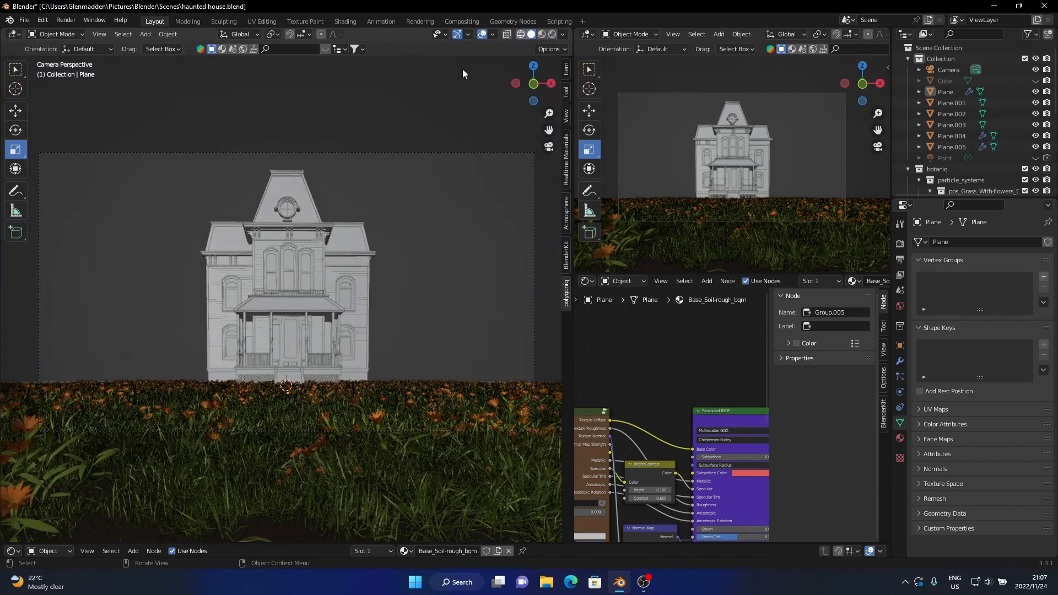
Step: Browse the BlenderKit sky HDRI gallery while the camera view re-renders the dusk scene
left_click(241, 49)
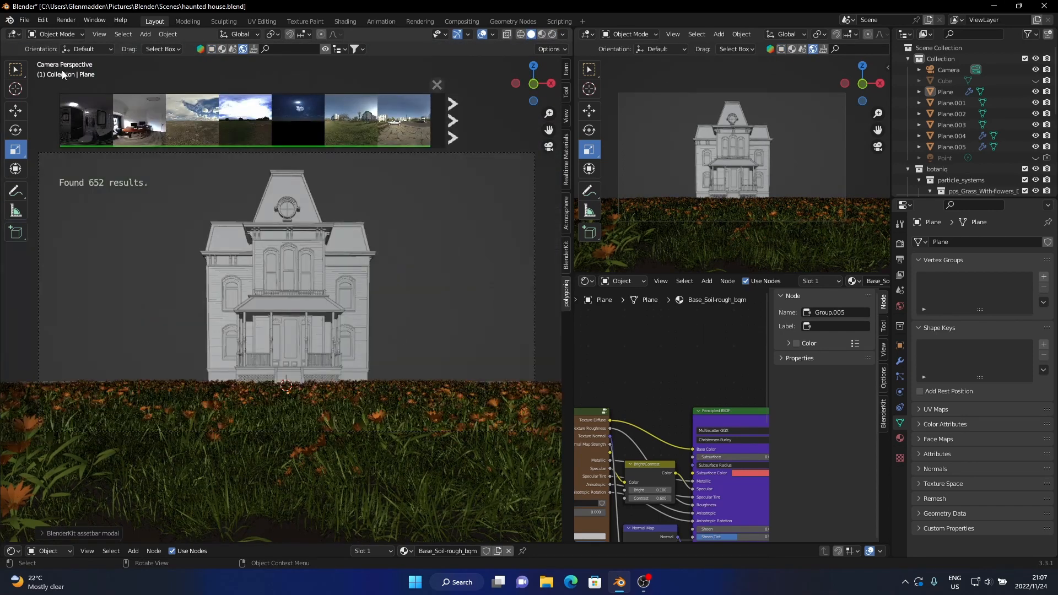
left_click(298, 130)
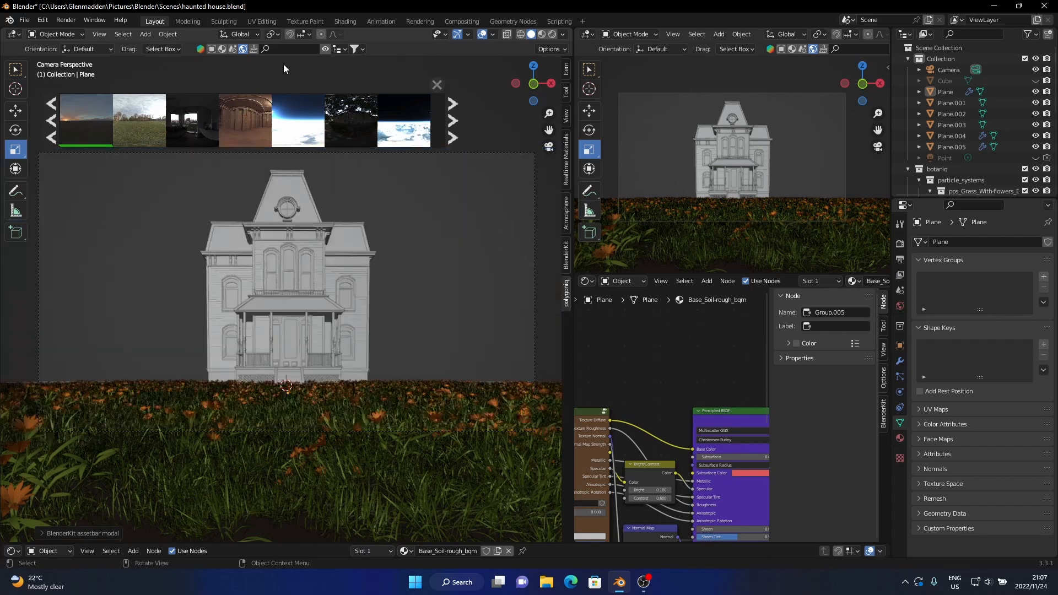
mouse_move(324, 53)
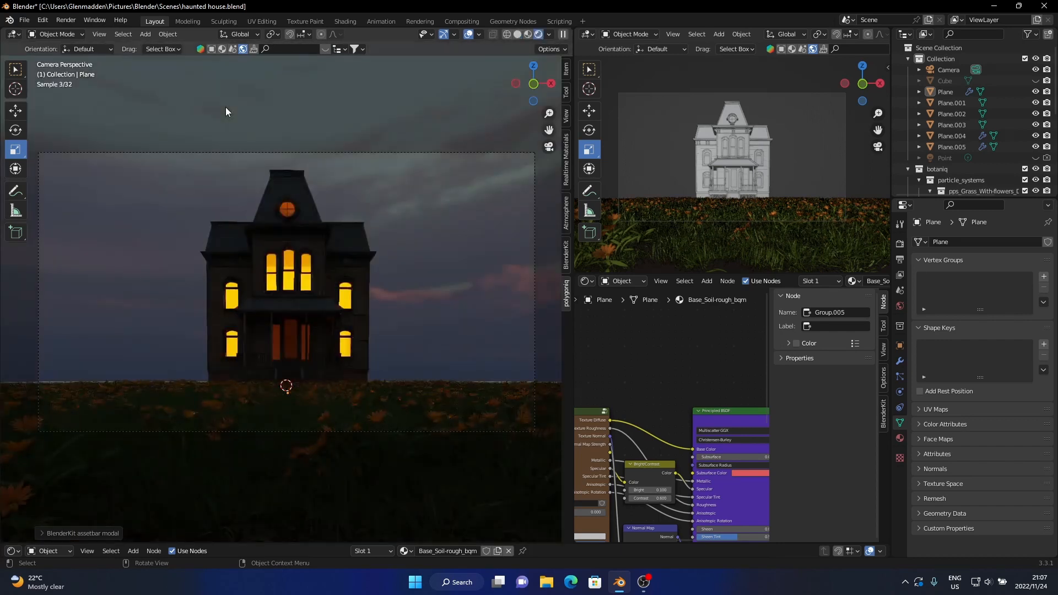
left_click(621, 281)
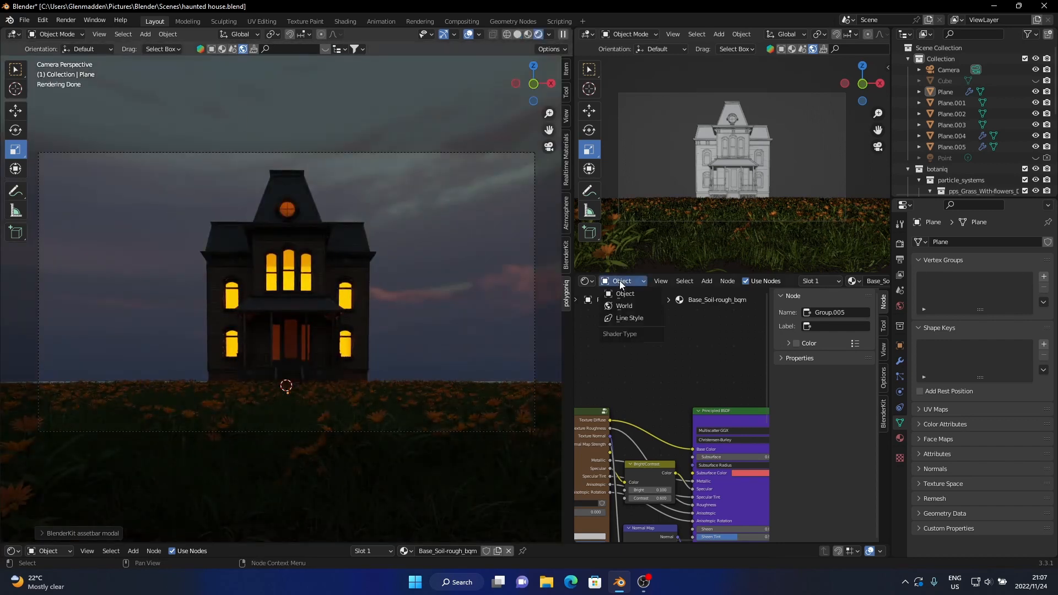
Step: In the World shader's Mapping node, set the sky's Z rotation to 180° then 155°
left_click(624, 306)
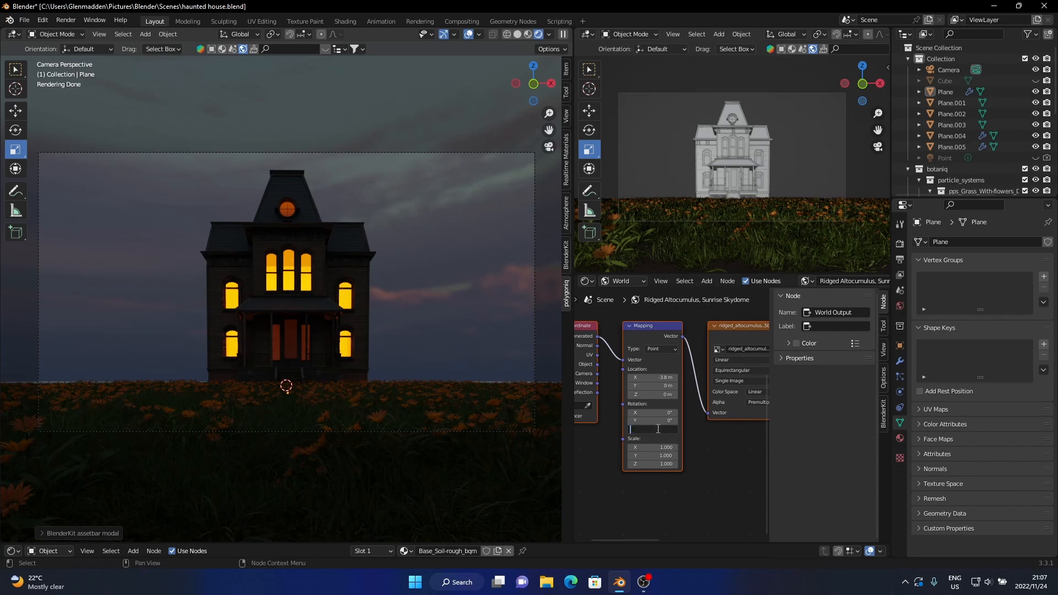
type("180")
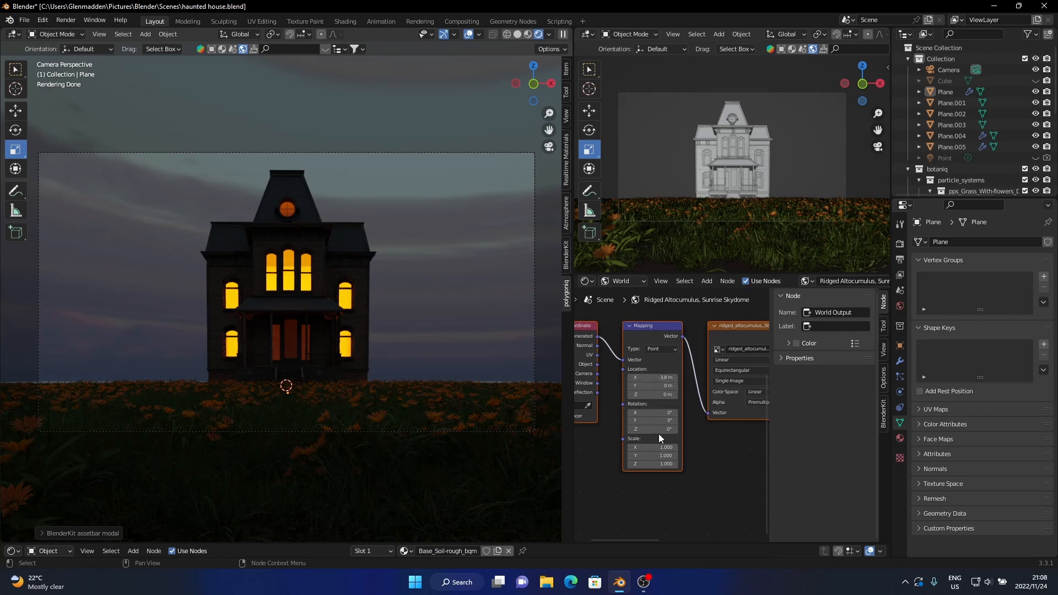
left_click(651, 429)
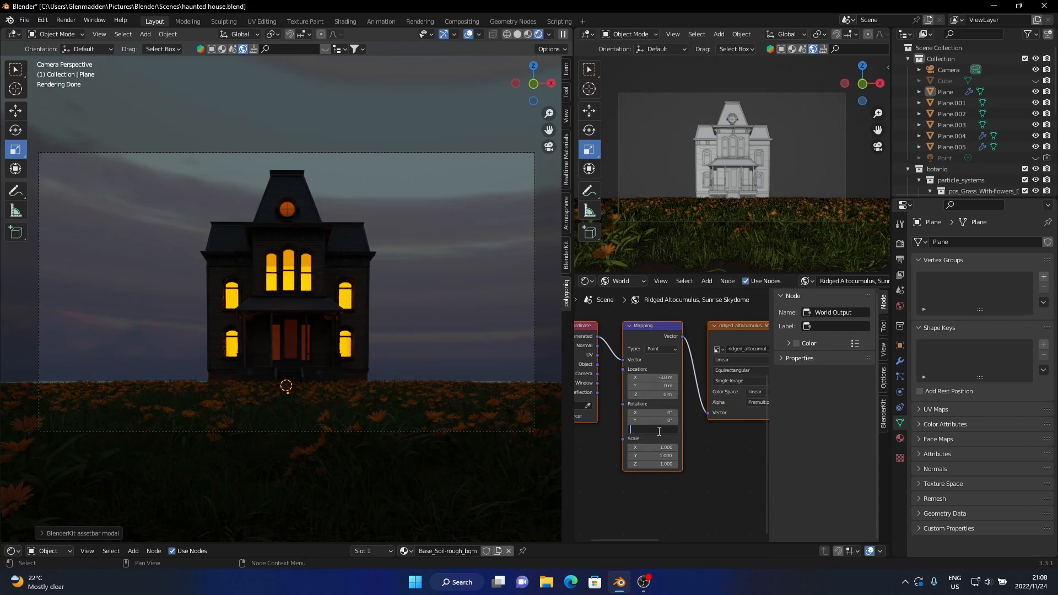
type("155°")
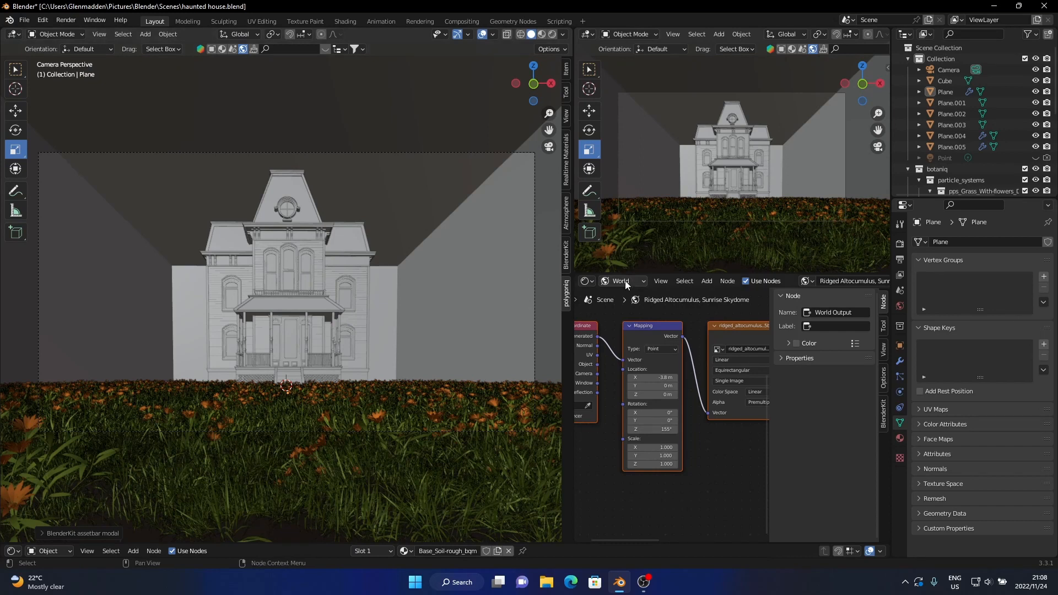
Step: On the fog cube's Volume Scatter material, try densities 0, 1 and 0.05 before settling on 0.1
left_click(620, 281)
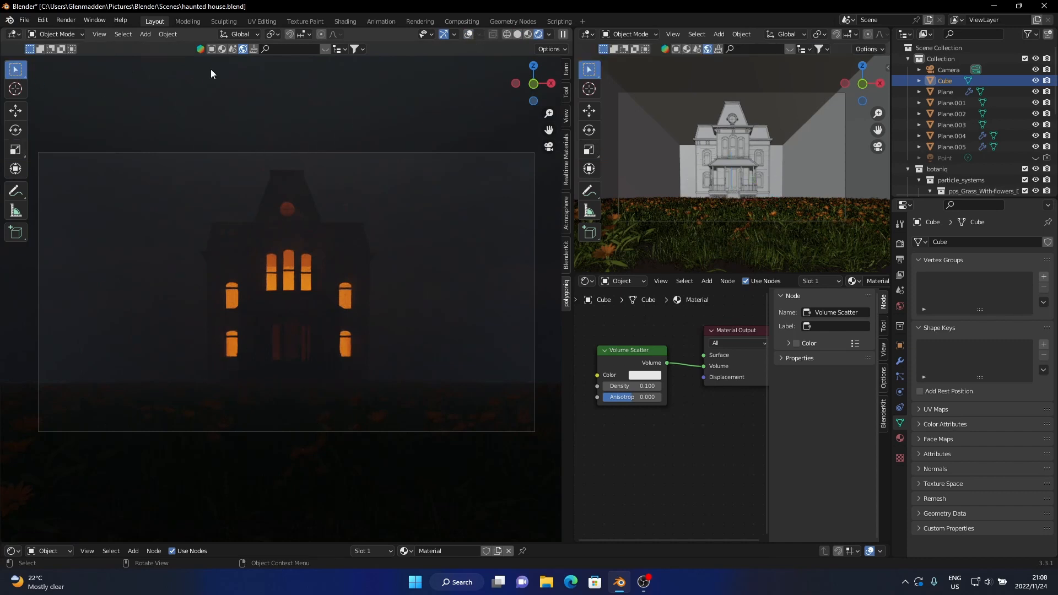
mouse_move(563, 350)
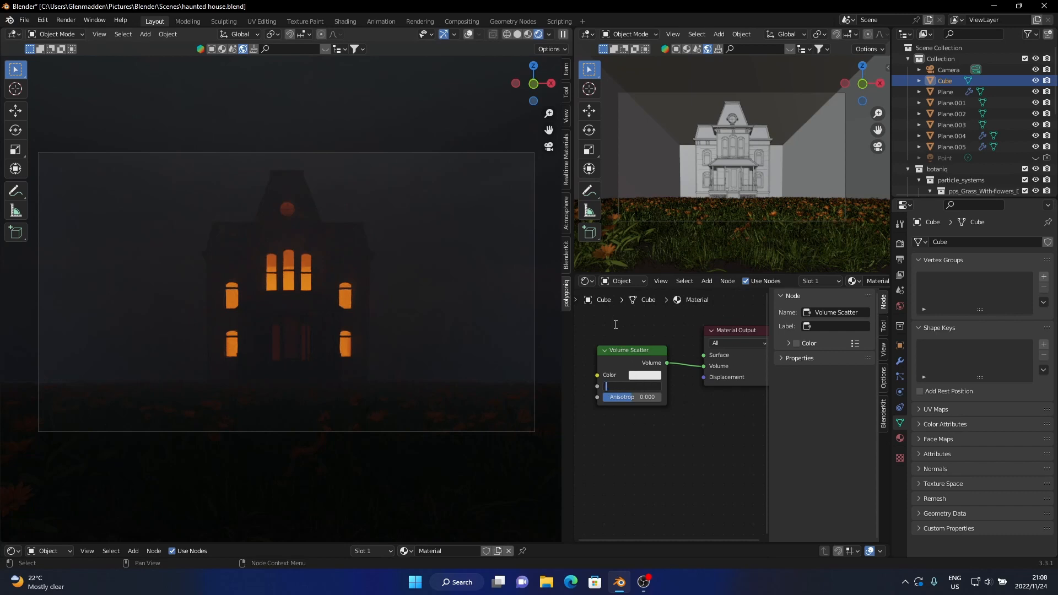
type("0.000")
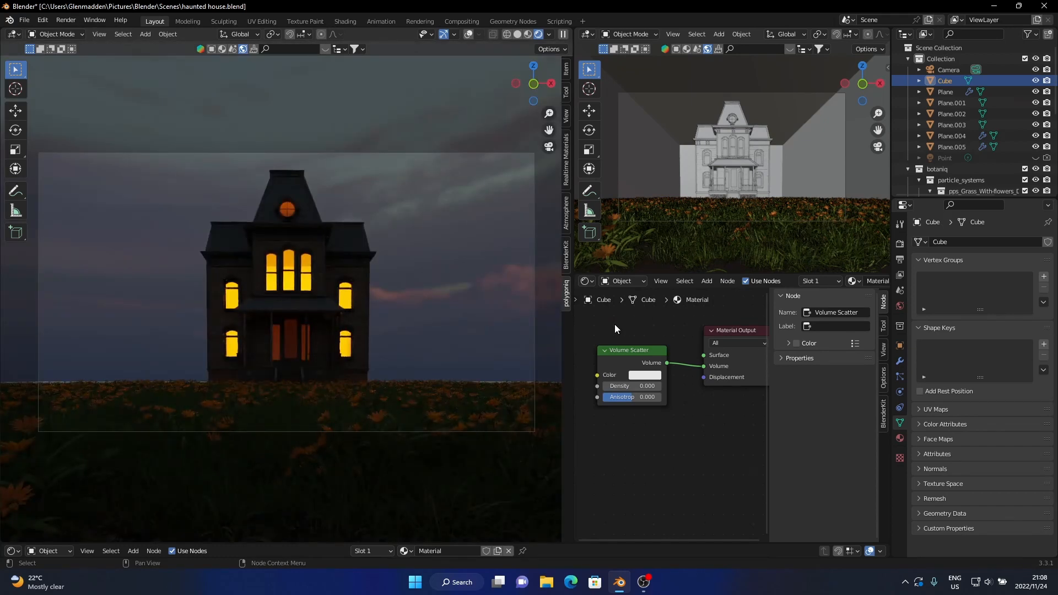
mouse_move(632, 386)
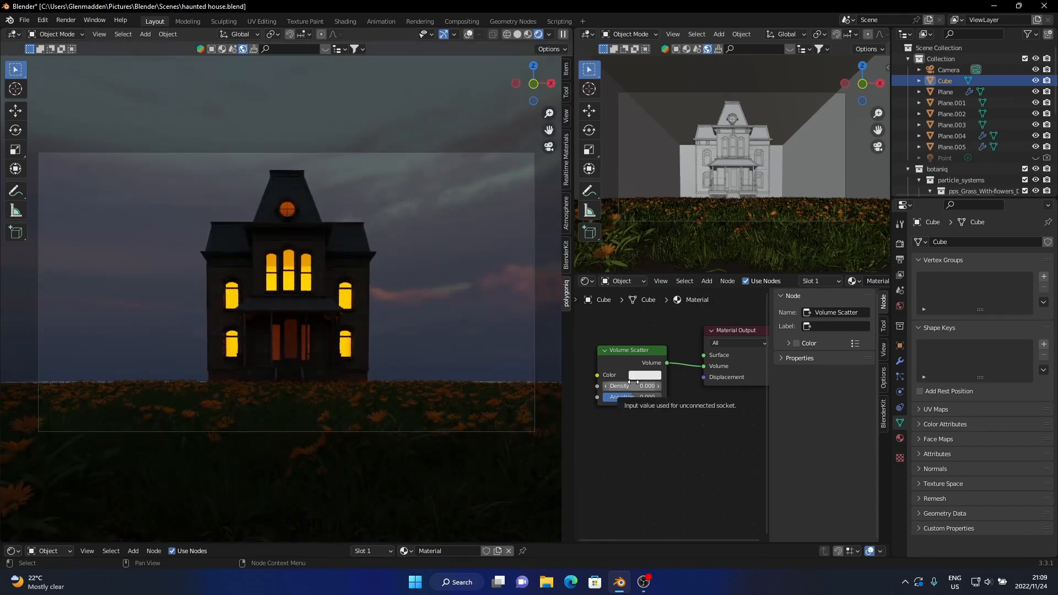
left_click(635, 385)
type("0.100")
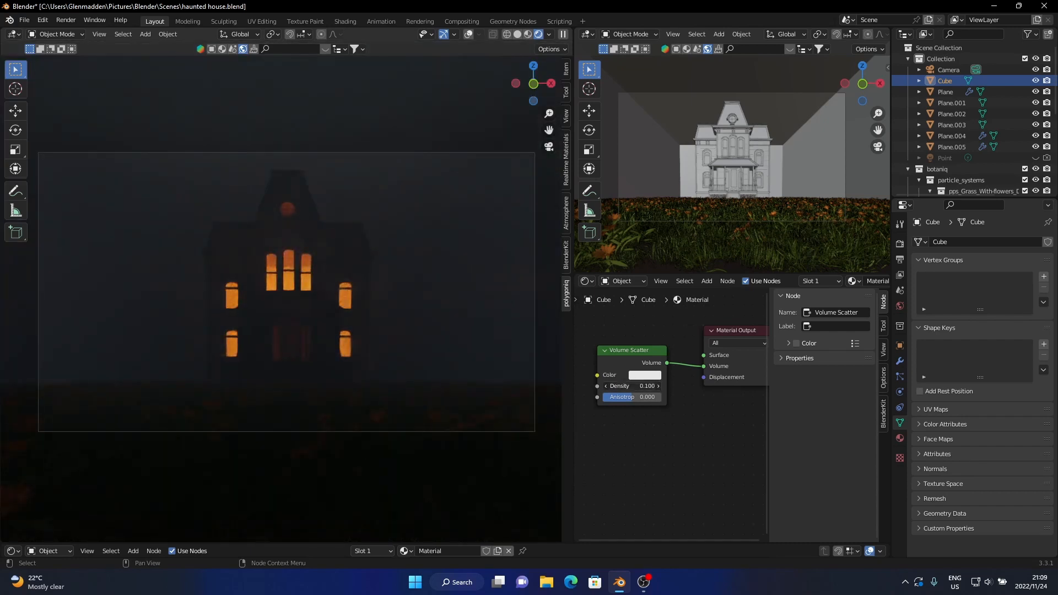
double_click(632, 385)
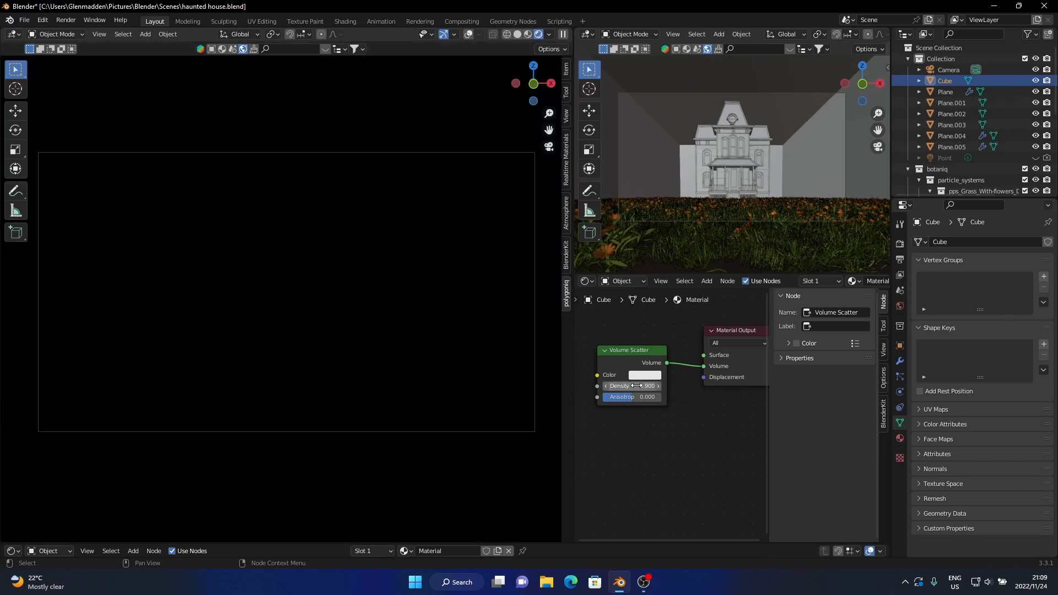
double_click(630, 385)
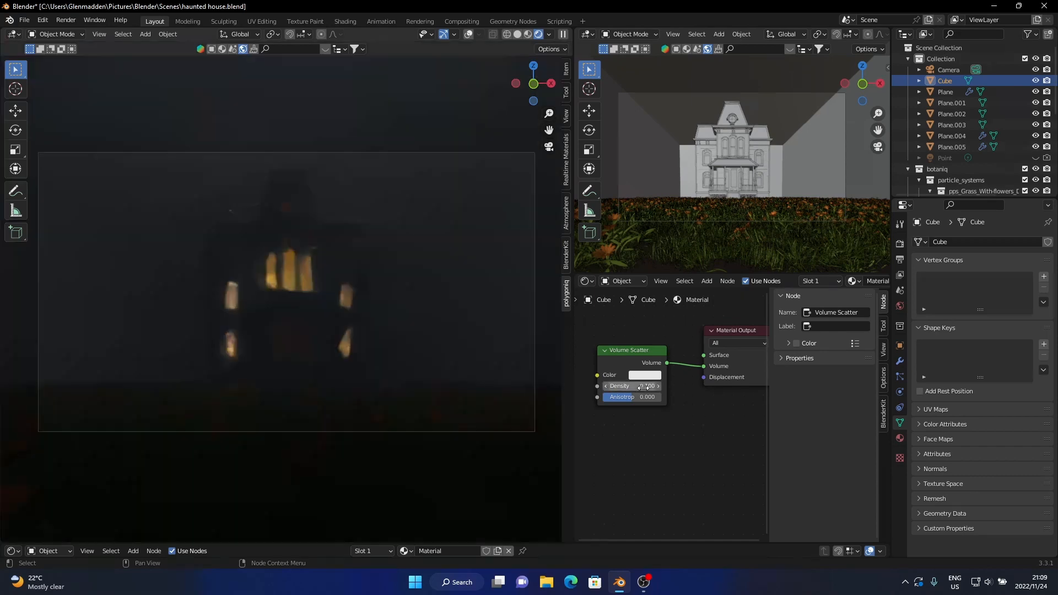
left_click(646, 385)
type("0.100")
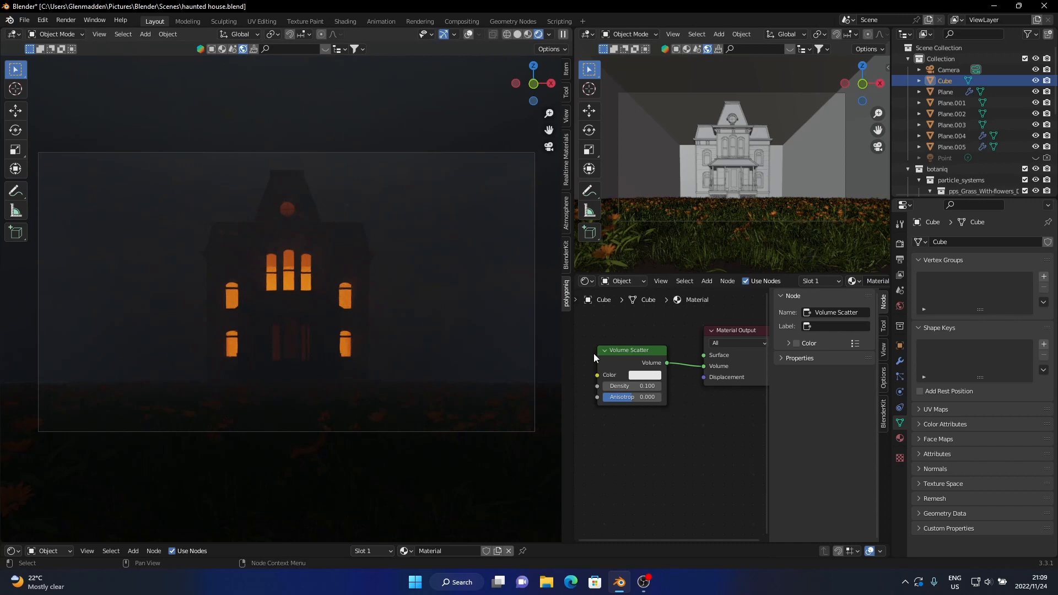
double_click(630, 385)
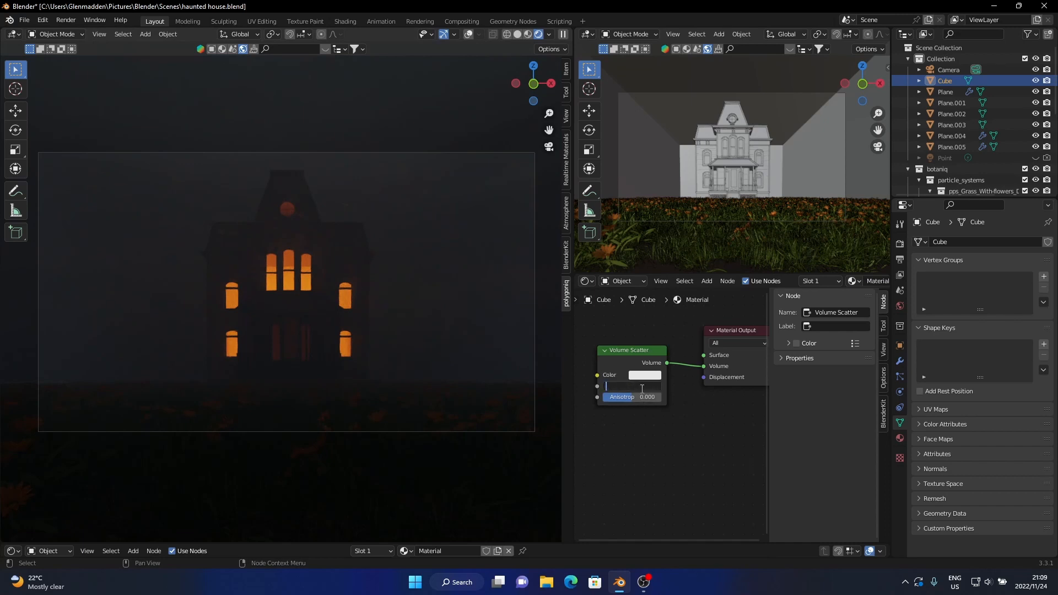
type("0.05")
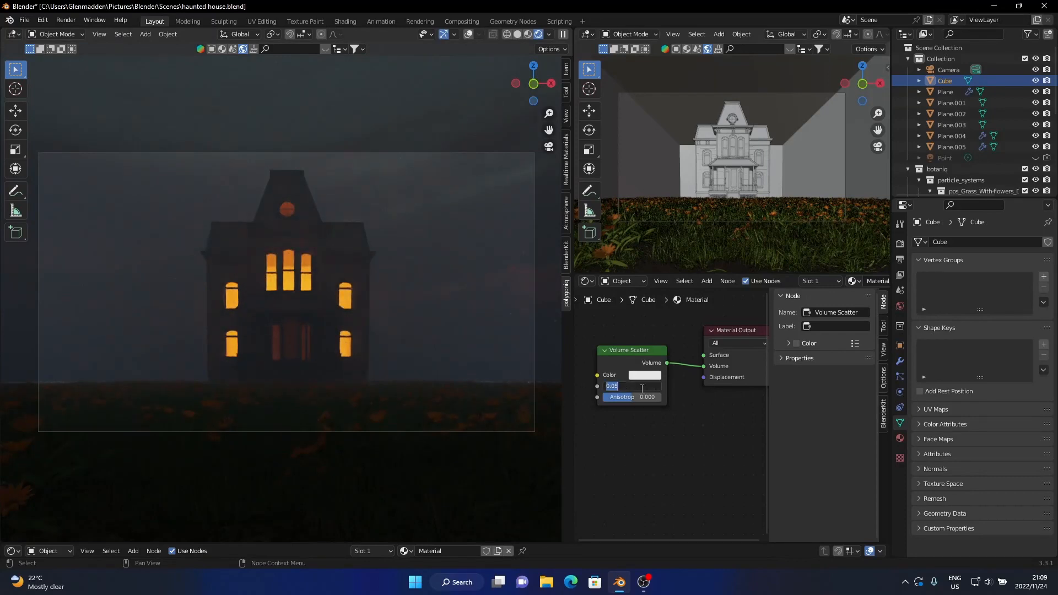
type("0.100")
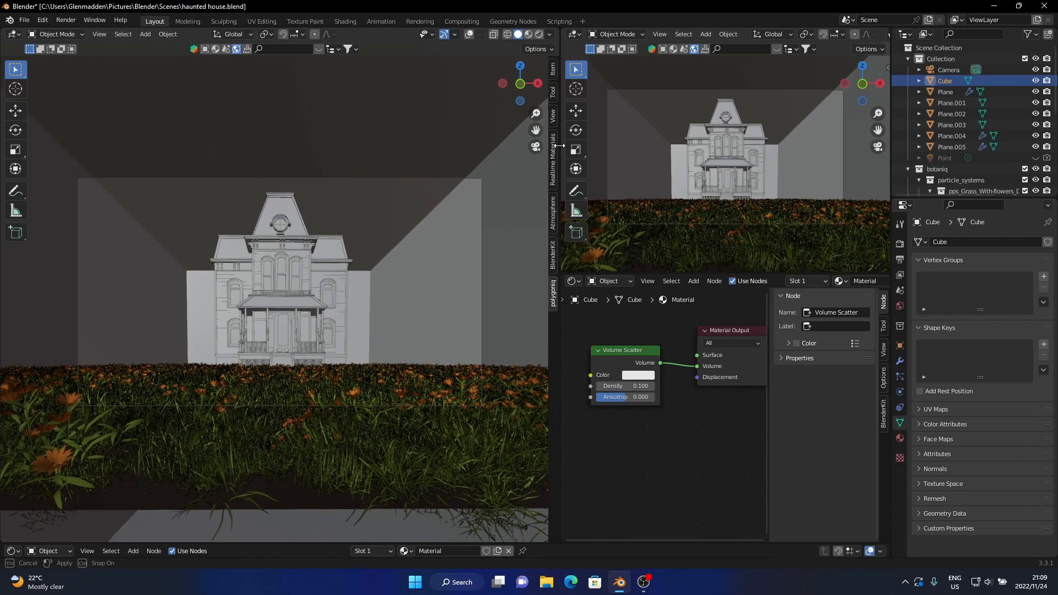
Step: In Output properties, lower the 1920×1080 resolution scale from 300% to 100%
left_click(899, 243)
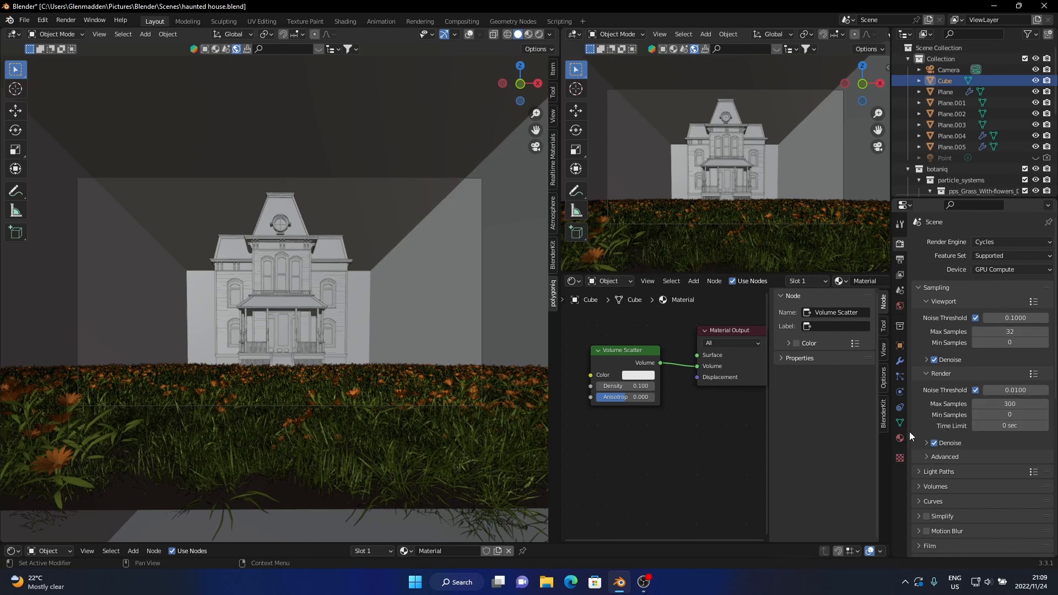
left_click(899, 258)
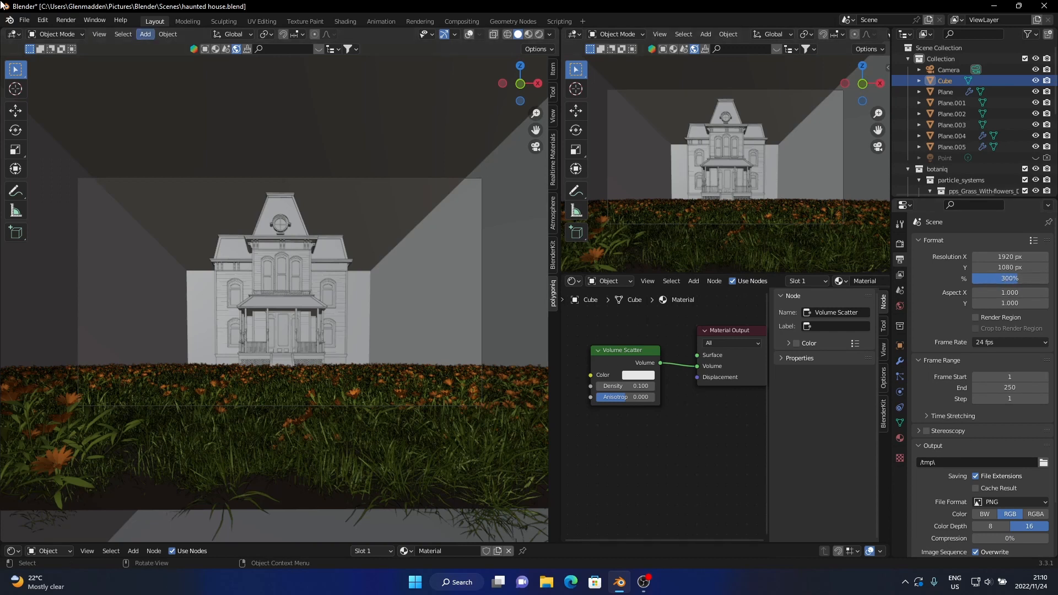
left_click(1010, 278)
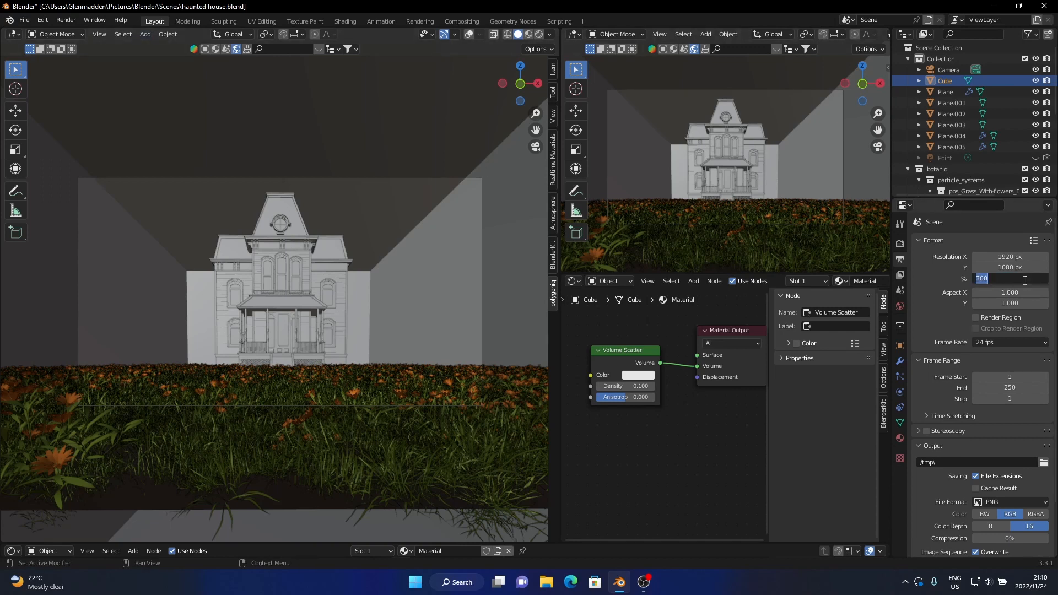
type("100%")
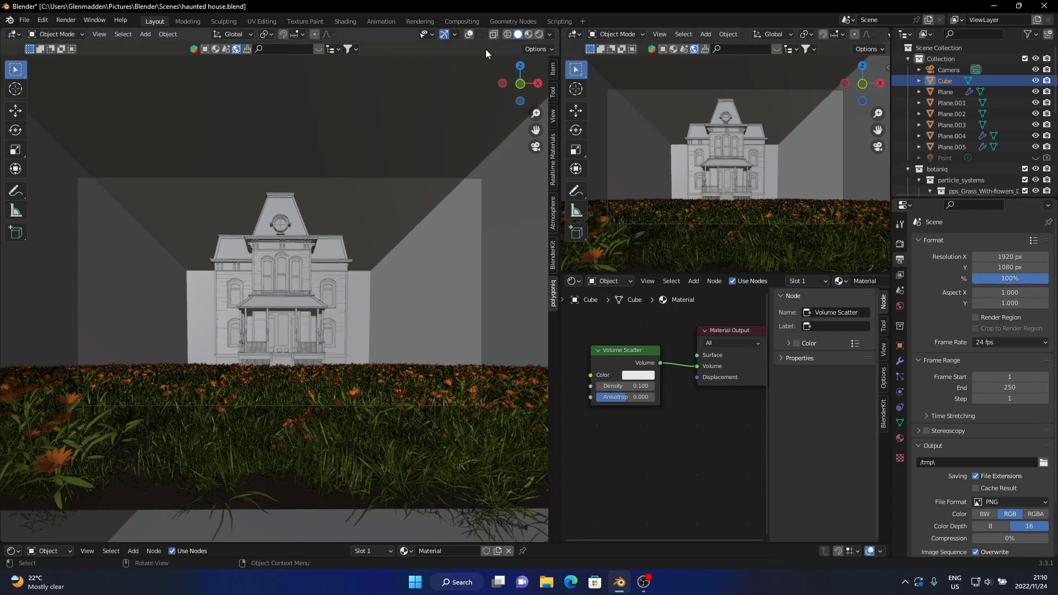
mouse_move(327, 137)
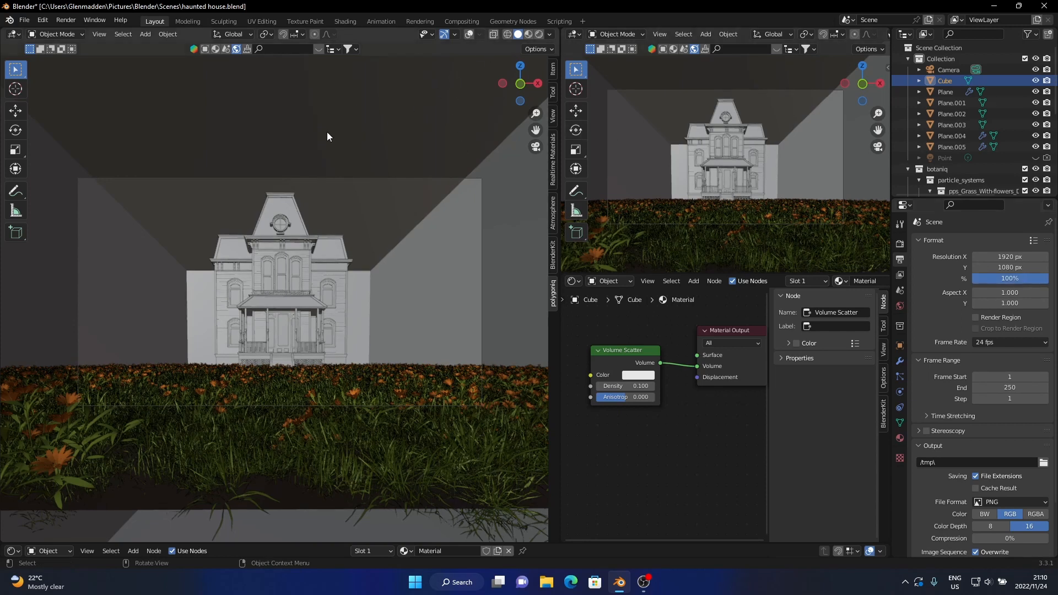
Step: Render the final foggy house image with F12 and close the render window
key("F12")
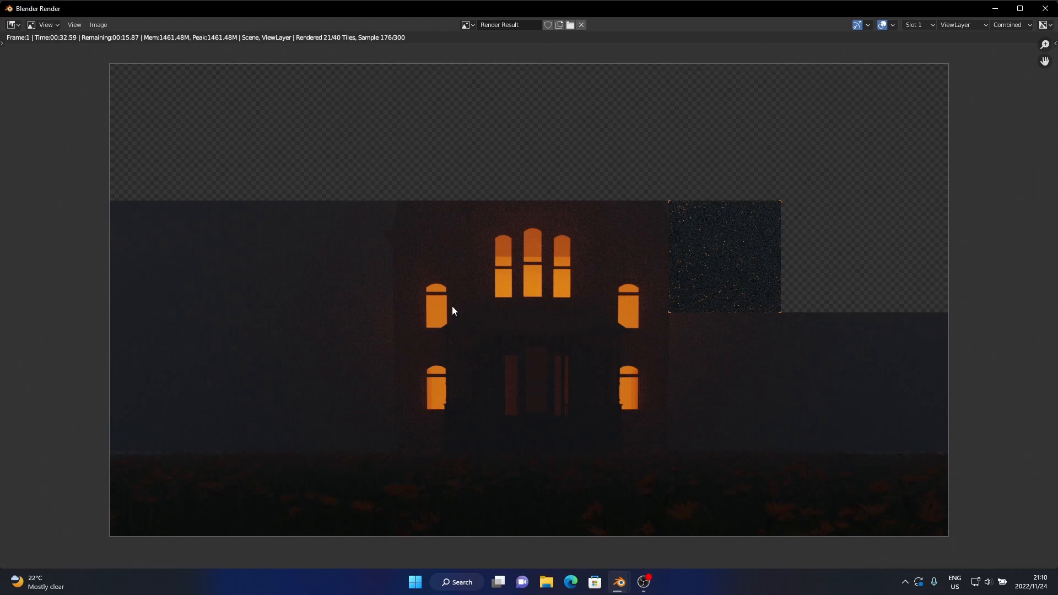
mouse_move(634, 393)
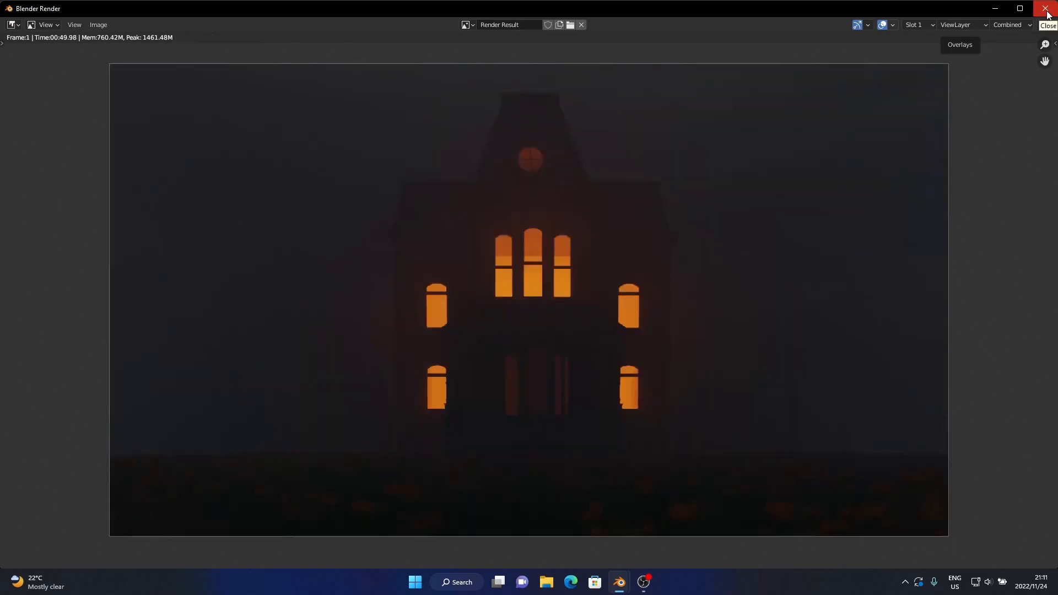
left_click(1048, 7)
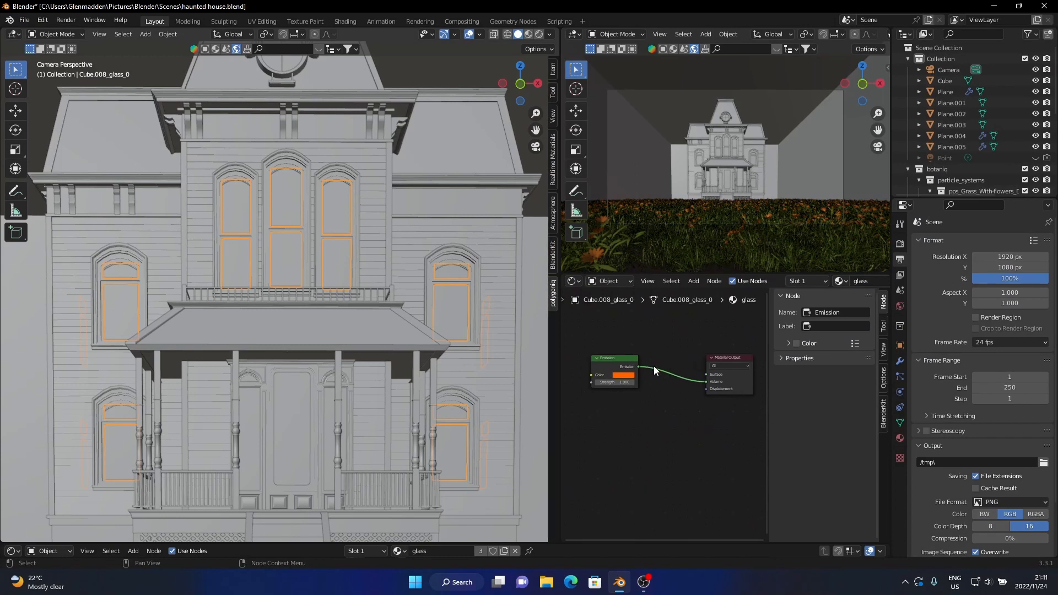
mouse_move(668, 328)
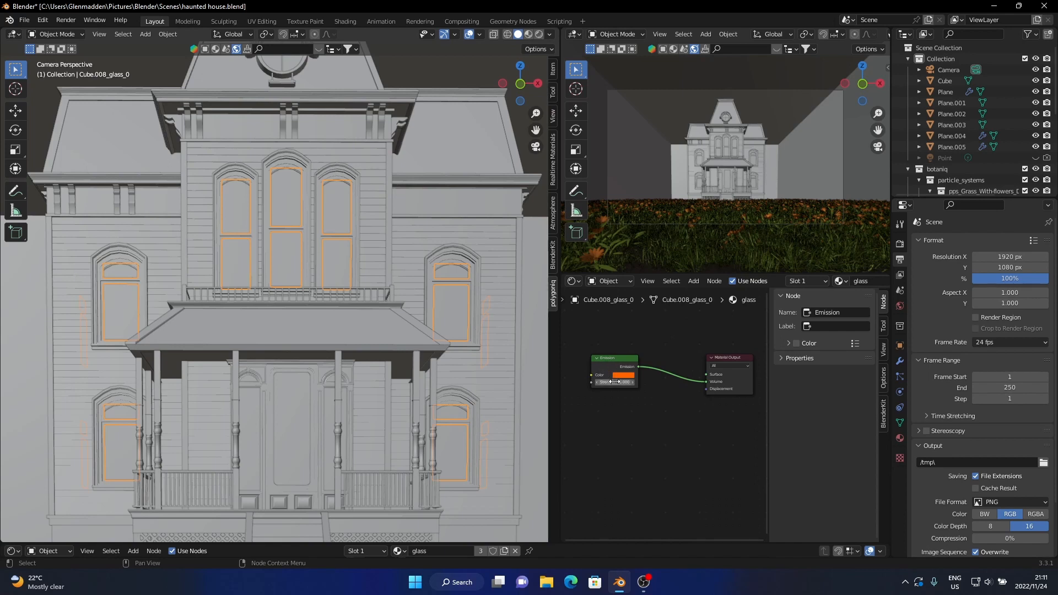
Step: Tweak the window glass Emission strength and preview the foggy scene in Rendered shading
left_click(624, 375)
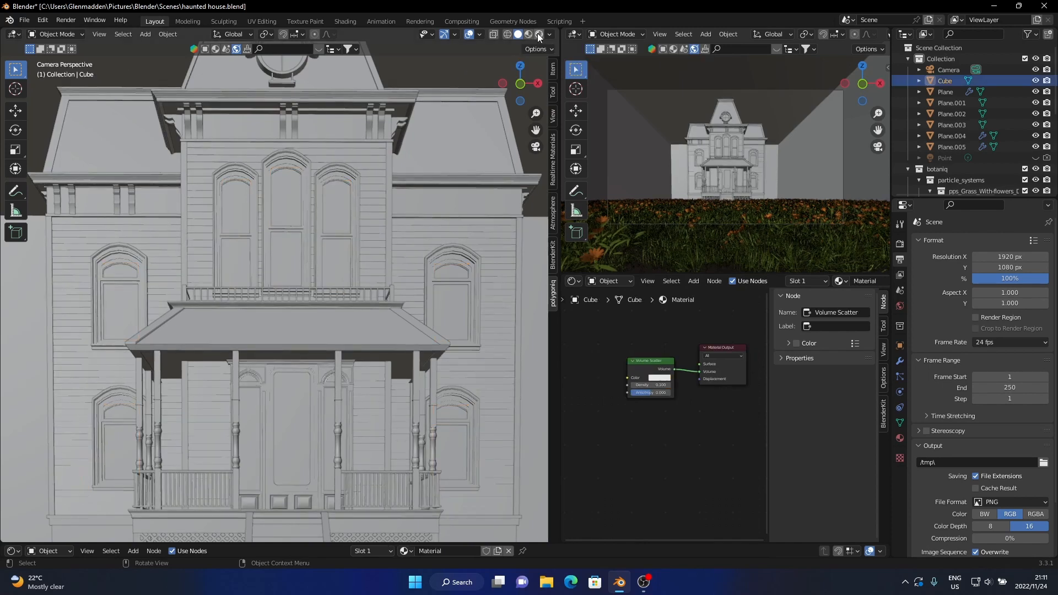
left_click(538, 35)
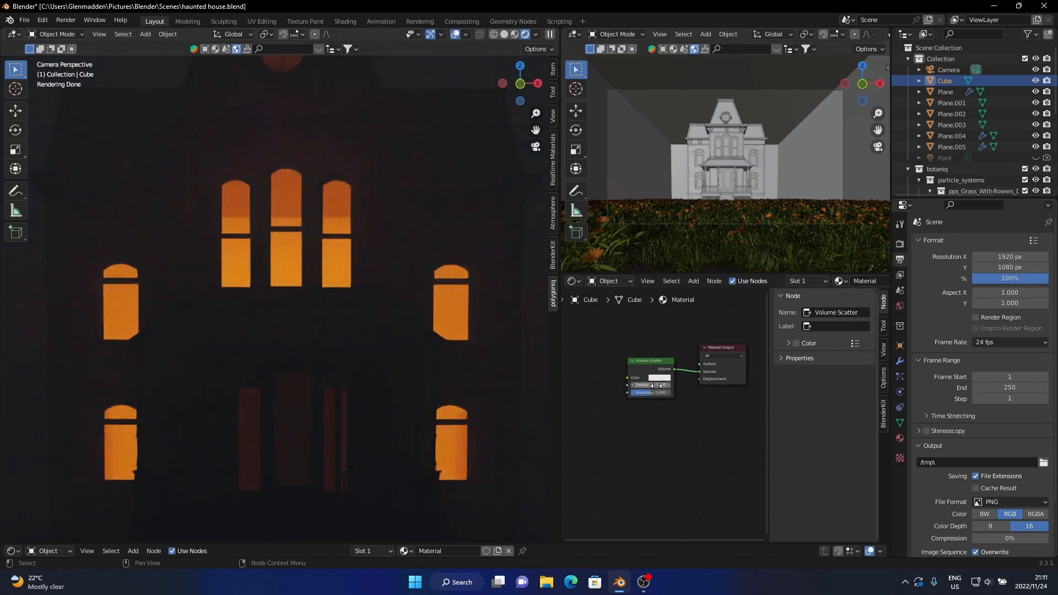
left_click(650, 385)
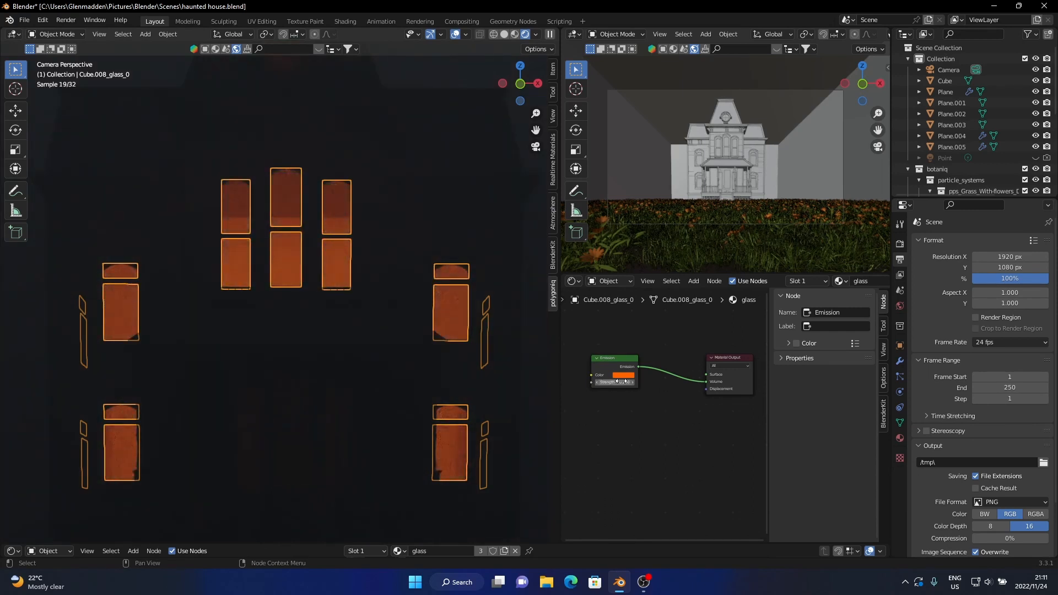
left_click(613, 381)
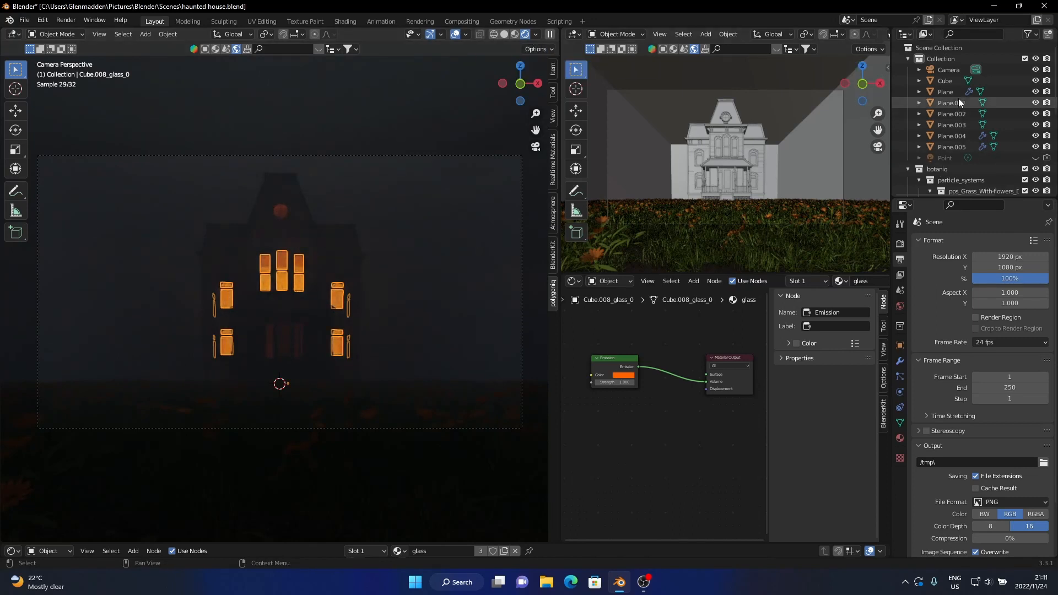
scroll("down", 3)
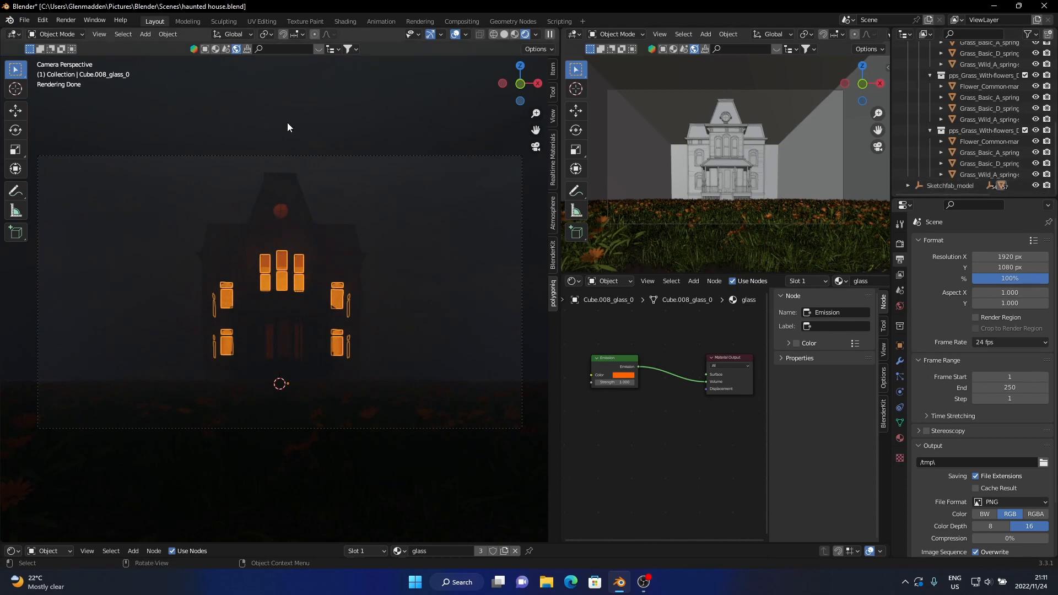
mouse_move(264, 234)
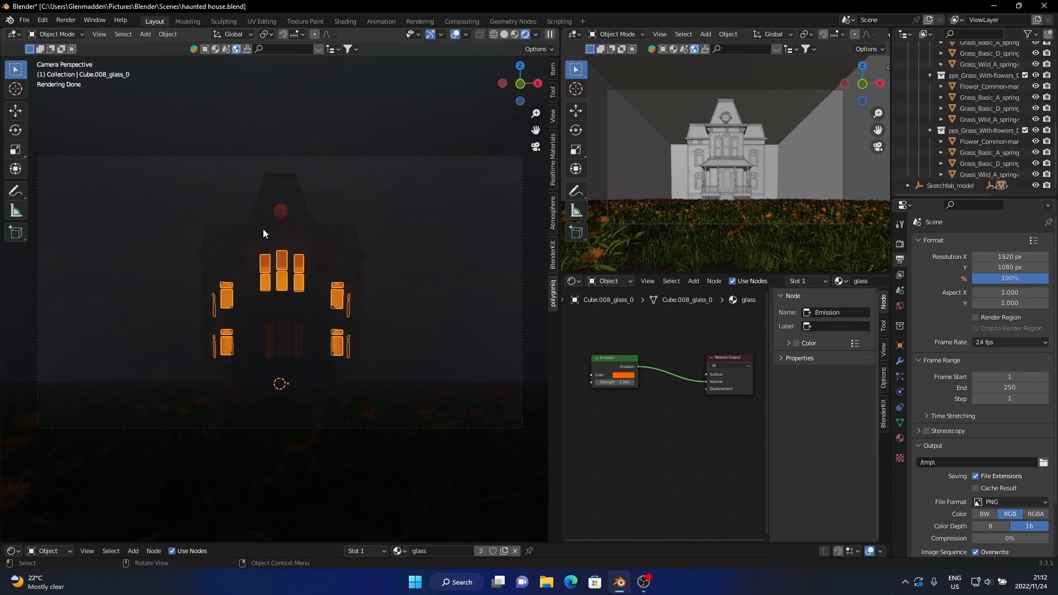
mouse_move(173, 288)
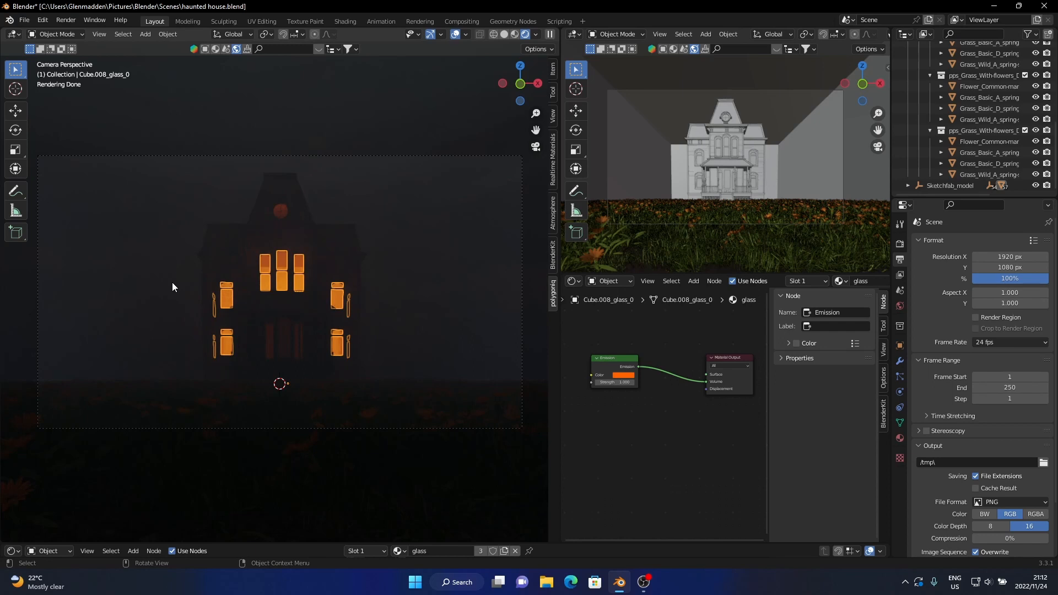
mouse_move(363, 92)
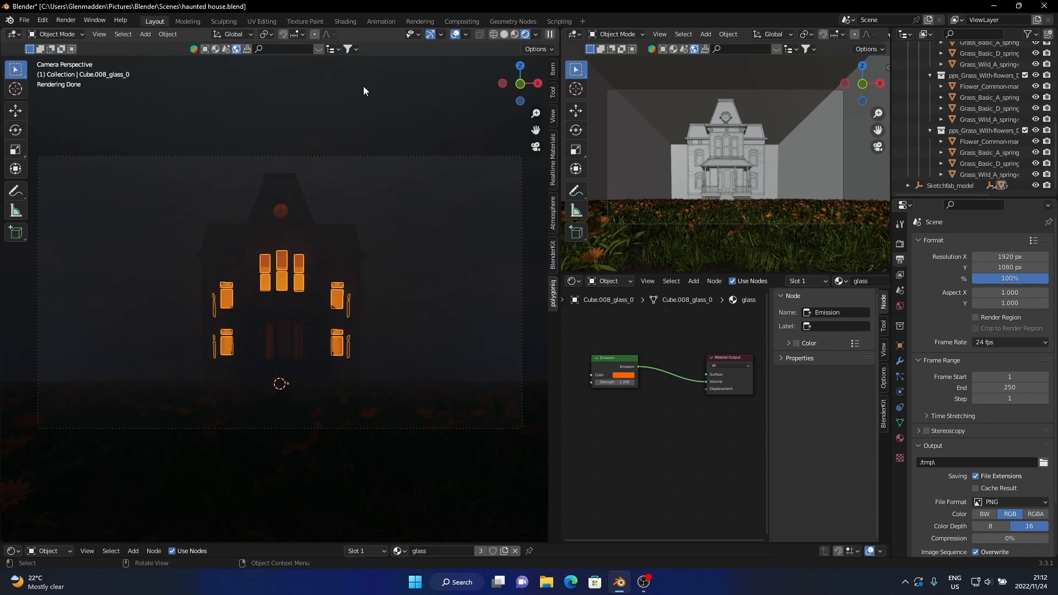
mouse_move(306, 126)
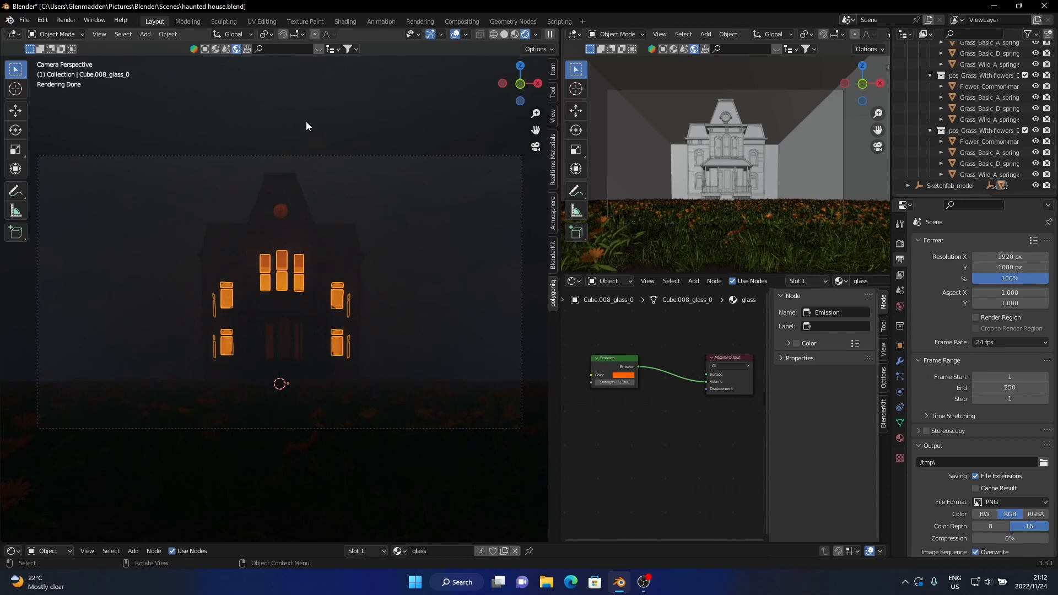
mouse_move(250, 138)
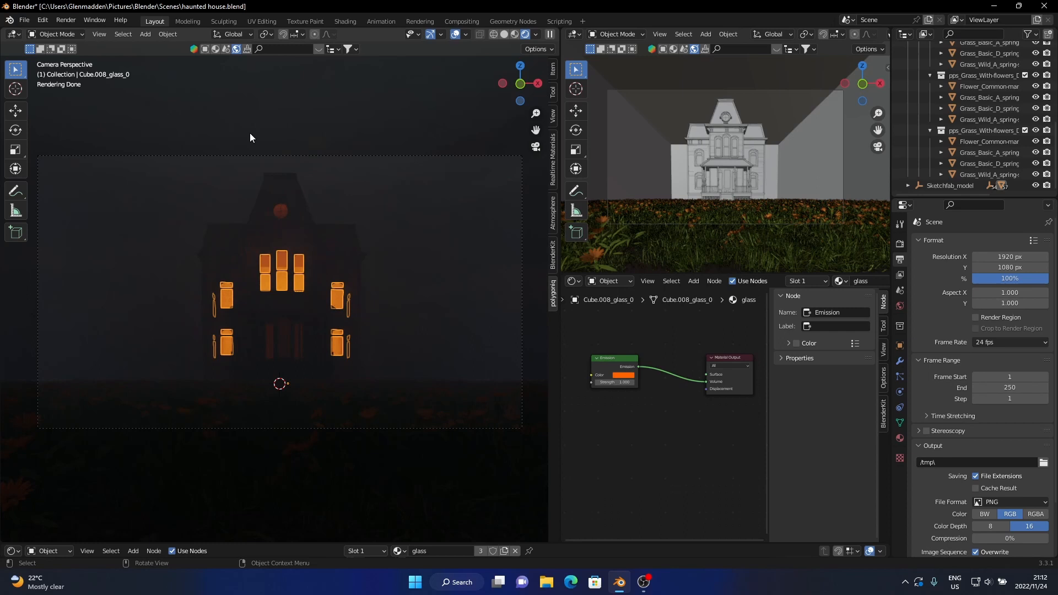